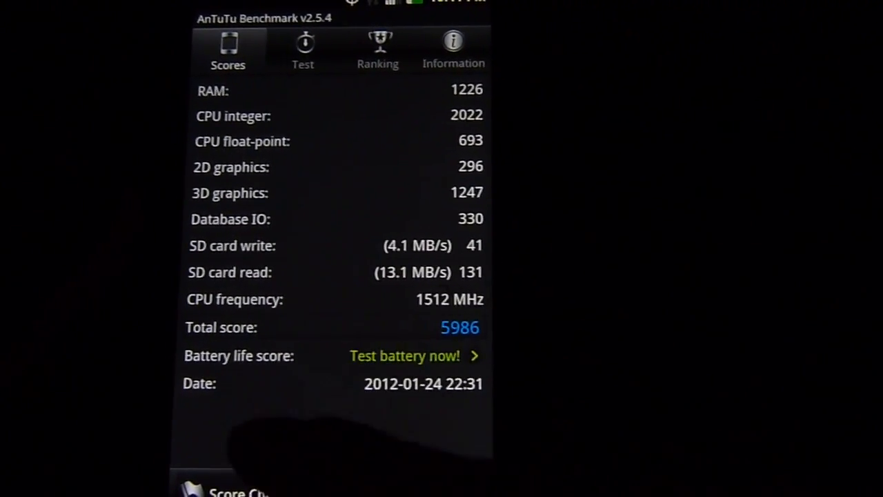
- Show the Ranking bar chart placing the 5986 score below the Samsung Galaxy SII
{"action": "left_click", "coordinate": [378, 53]}
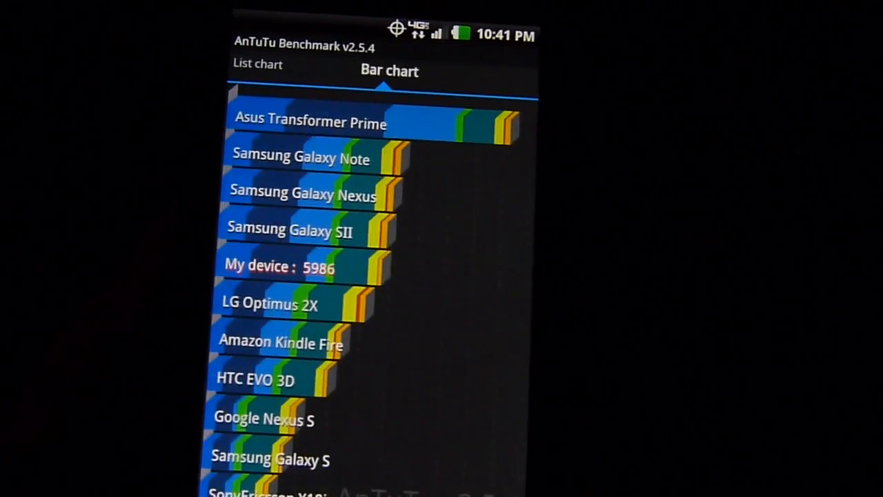